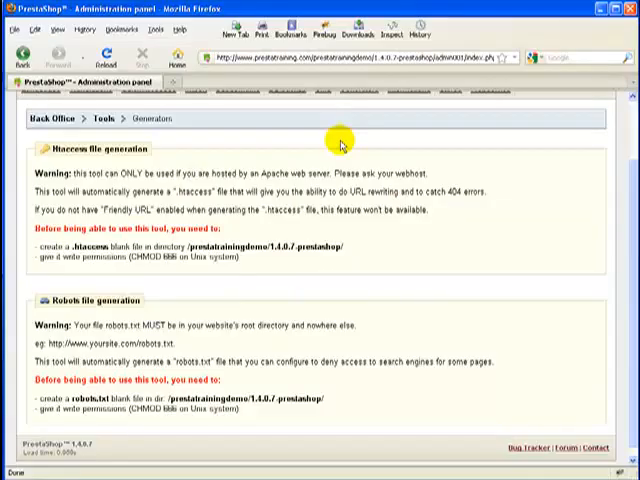
mouse_move(484, 24)
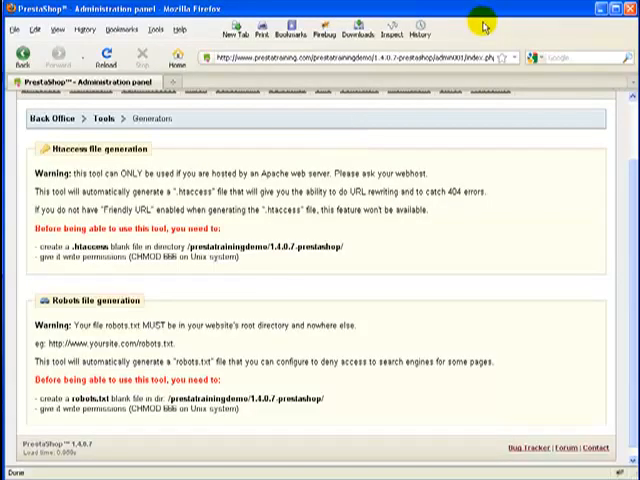
mouse_move(100, 204)
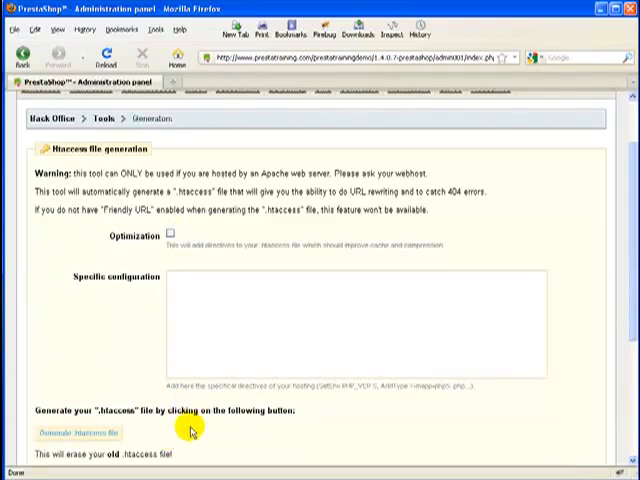
mouse_move(230, 270)
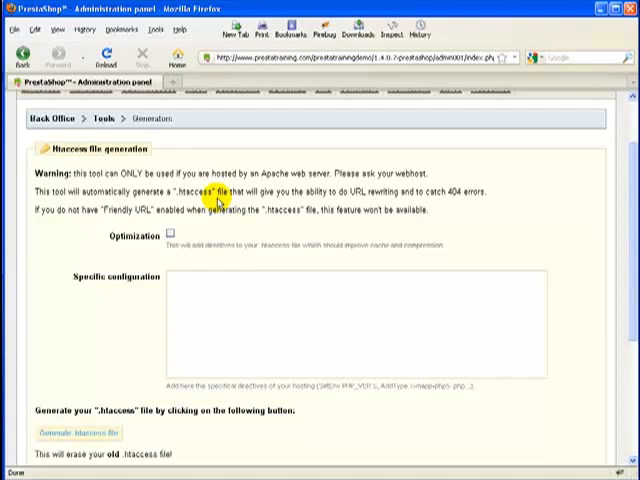
mouse_move(122, 252)
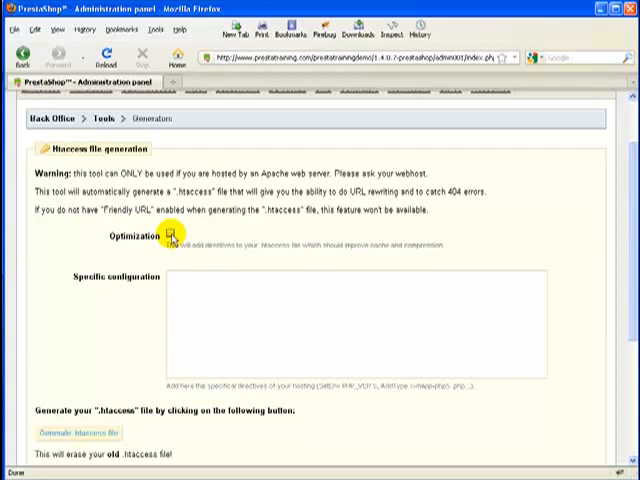
- Tick the Optimization checkbox in the .htaccess generation form
click(168, 236)
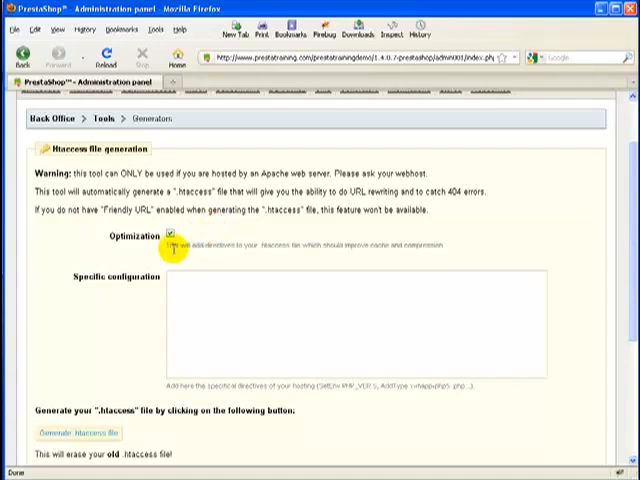
mouse_move(290, 256)
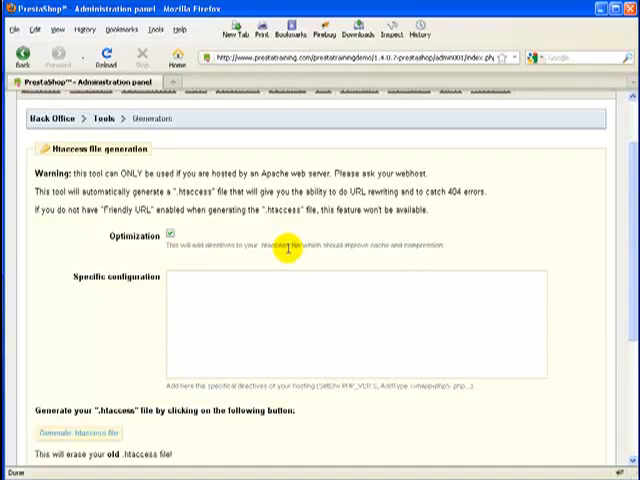
mouse_move(340, 260)
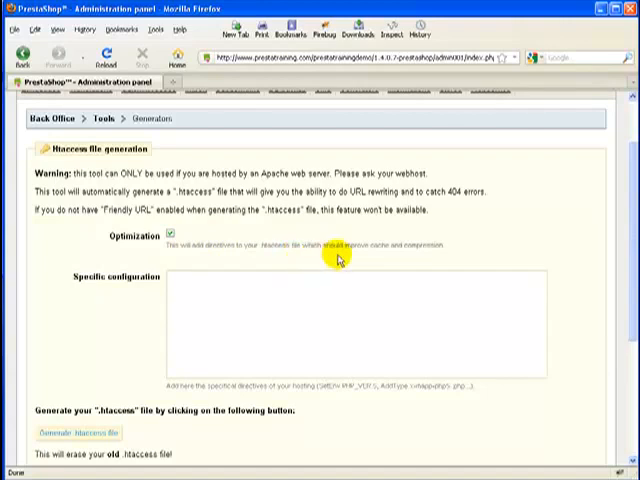
mouse_move(444, 248)
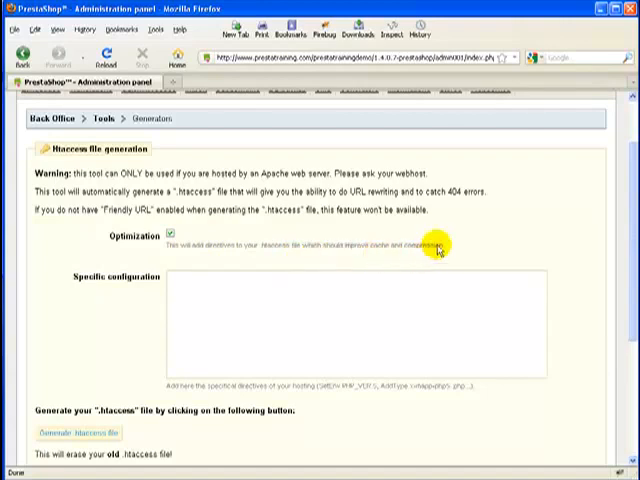
scroll(down, 3)
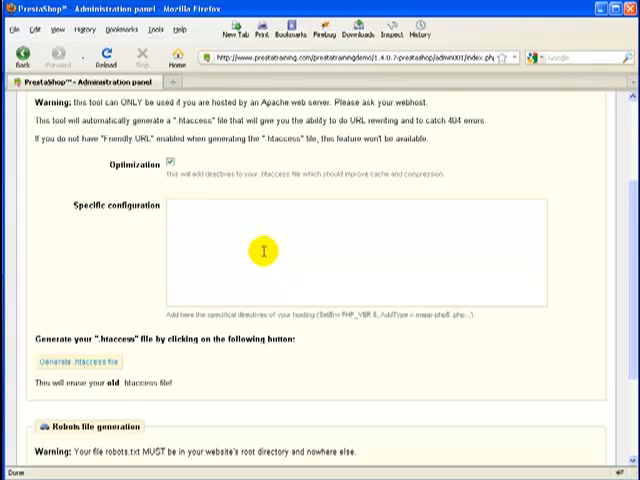
mouse_move(116, 348)
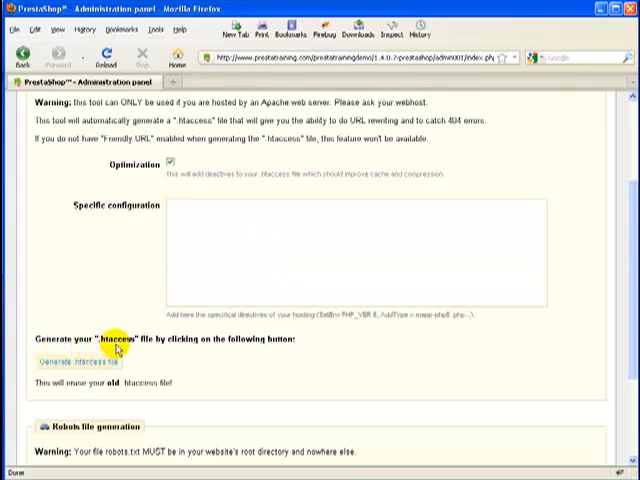
click(72, 360)
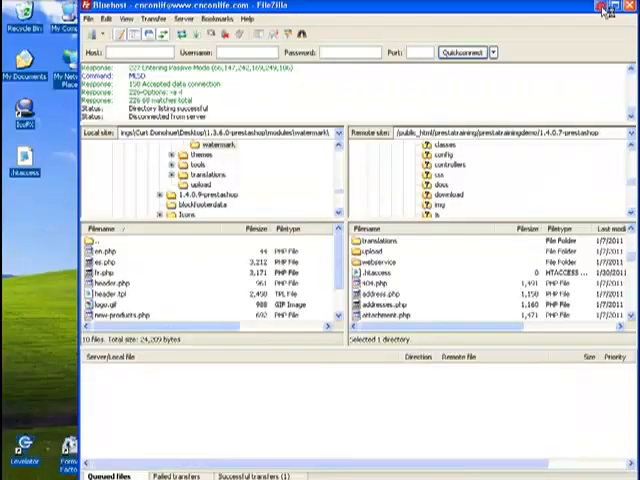
- Fetch the remote .htaccess via View/Edit so it opens locally for editing
click(376, 278)
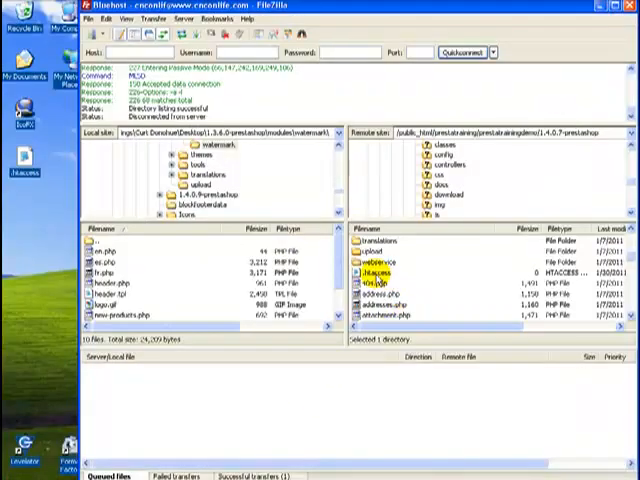
right_click(376, 272)
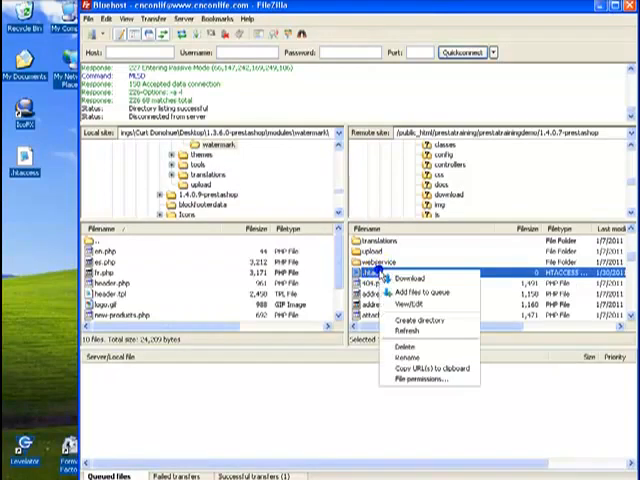
click(408, 272)
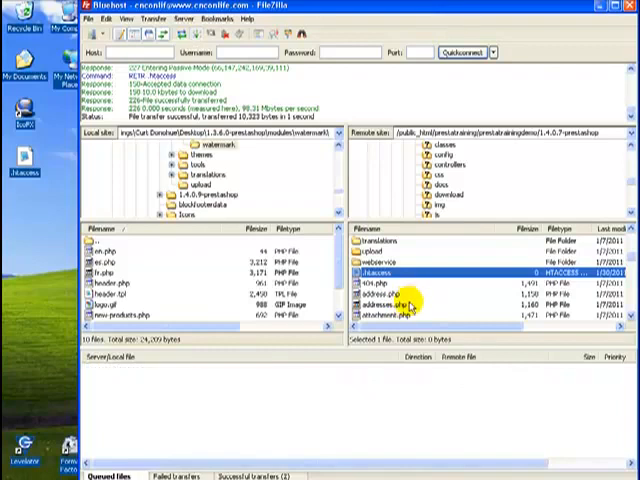
- Bring up the downloaded .htaccess with its PrestaShop RewriteRule lines in e TextEditor
double_click(384, 272)
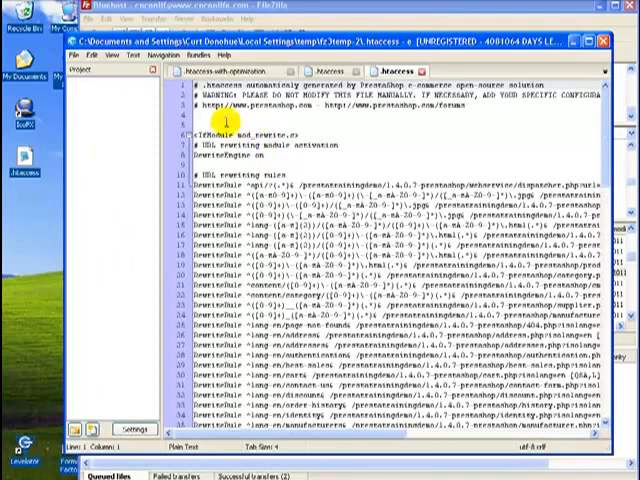
mouse_move(300, 444)
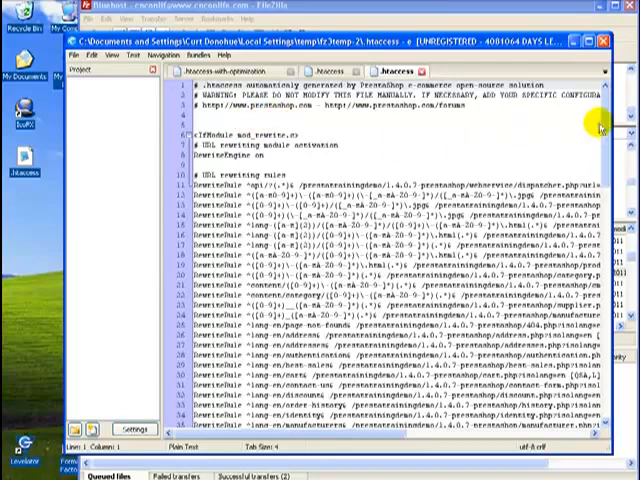
mouse_move(614, 452)
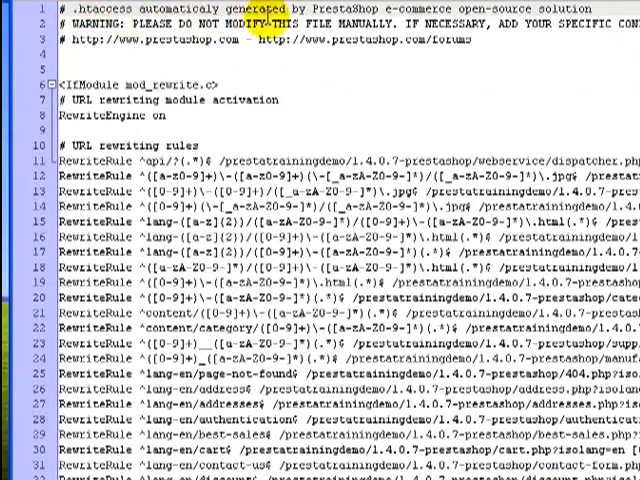
- Scroll through the 1.4 RewriteRule lines down to the ErrorDocument 404, mod_expires and mod_deflate blocks
double_click(480, 10)
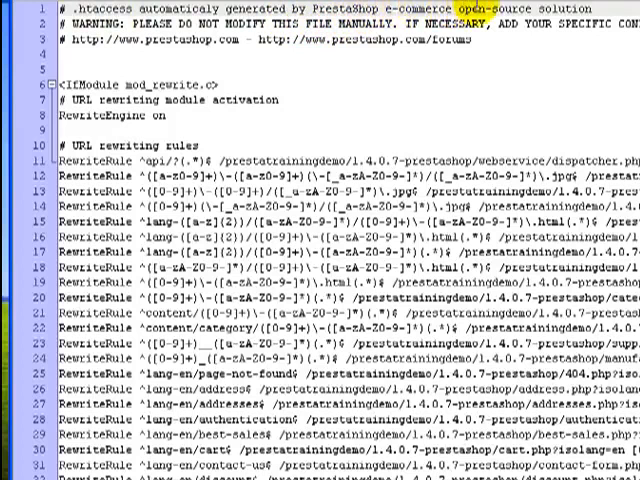
scroll(down, 3)
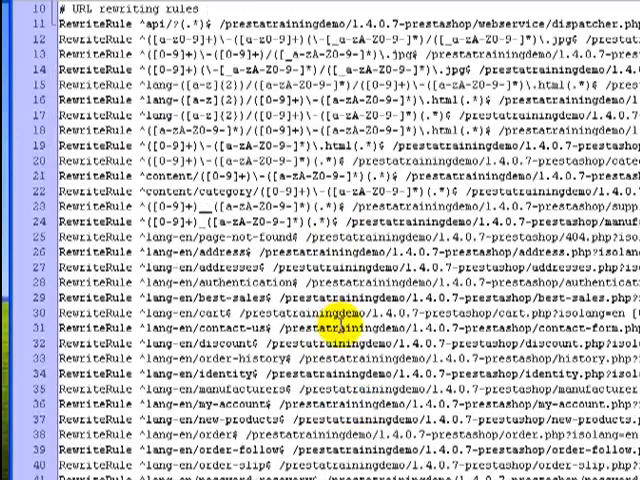
scroll(down, 3)
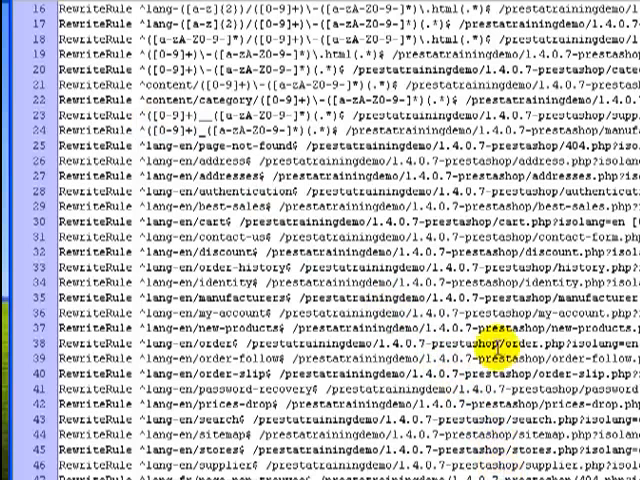
scroll(down, 3)
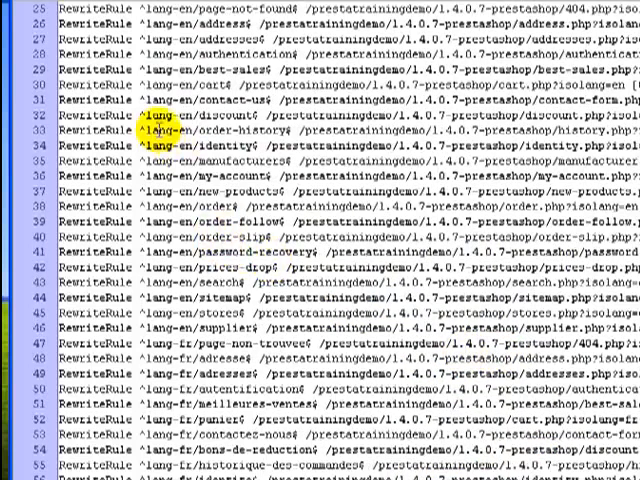
scroll(up, 3)
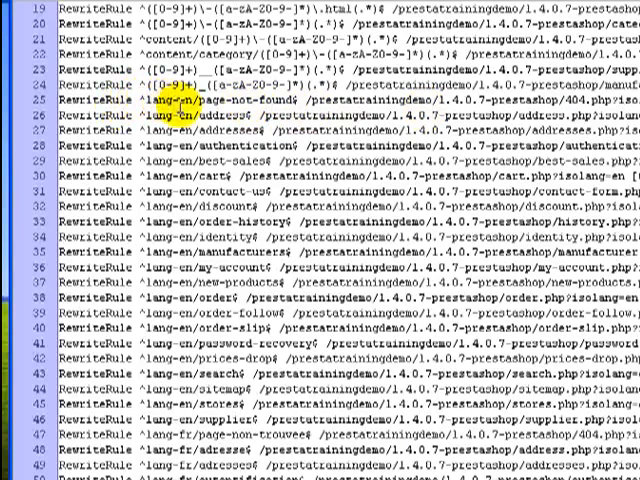
scroll(down, 3)
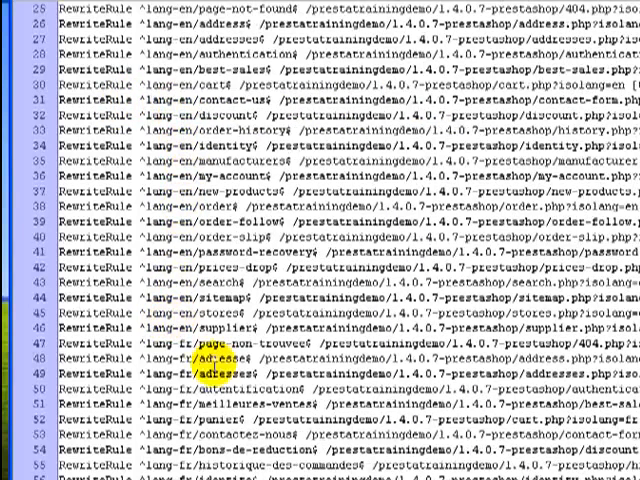
scroll(down, 3)
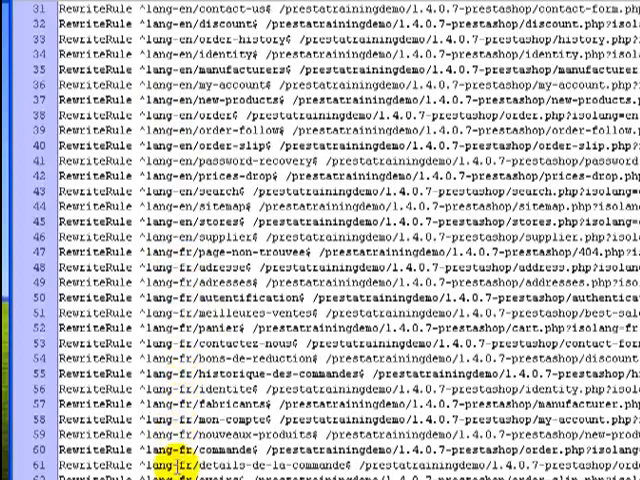
scroll(down, 3)
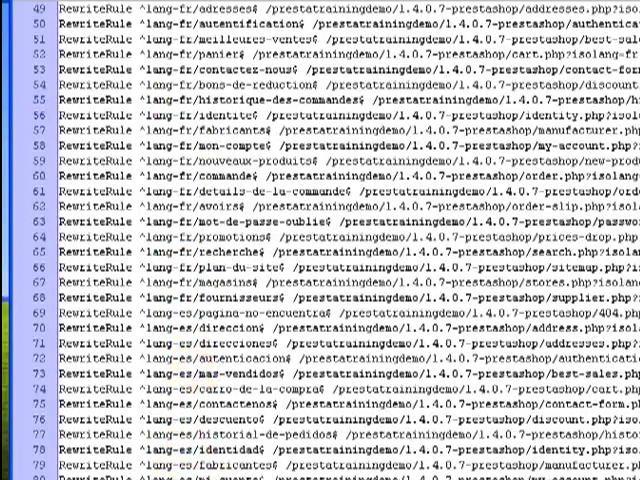
scroll(up, 3)
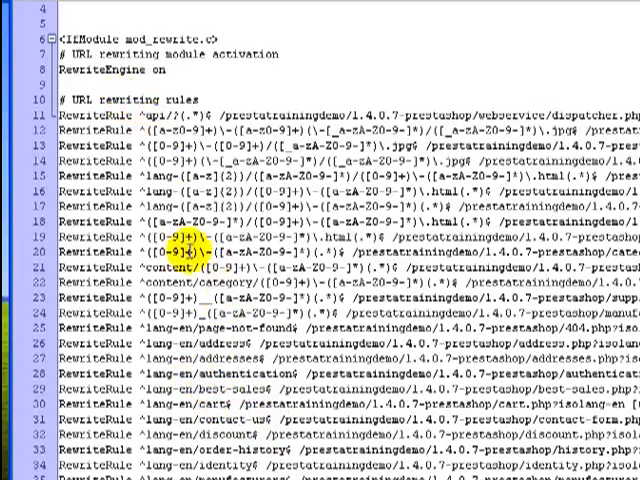
scroll(down, 3)
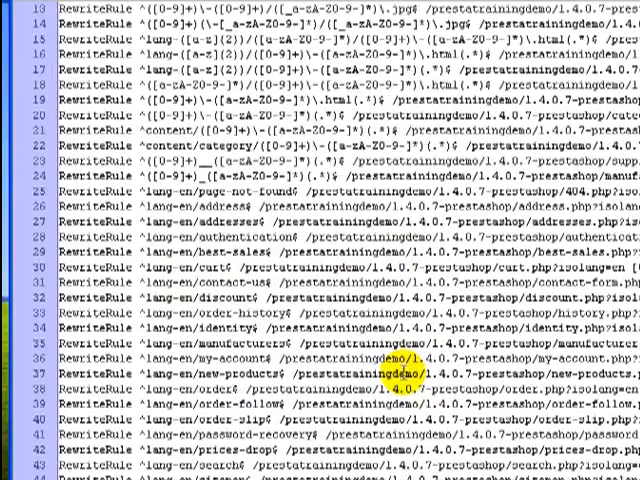
scroll(down, 3)
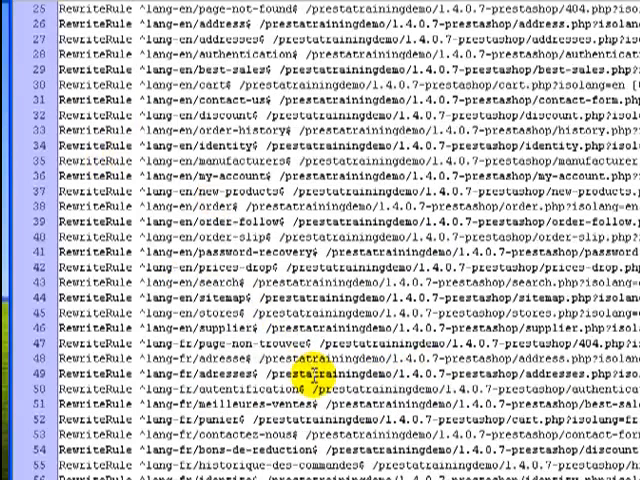
scroll(down, 3)
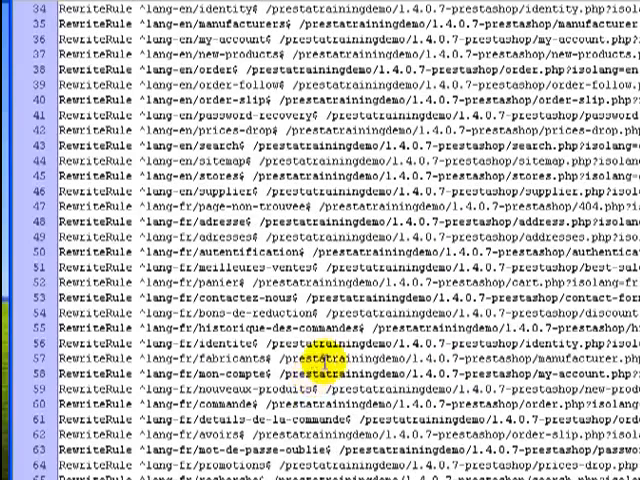
scroll(down, 3)
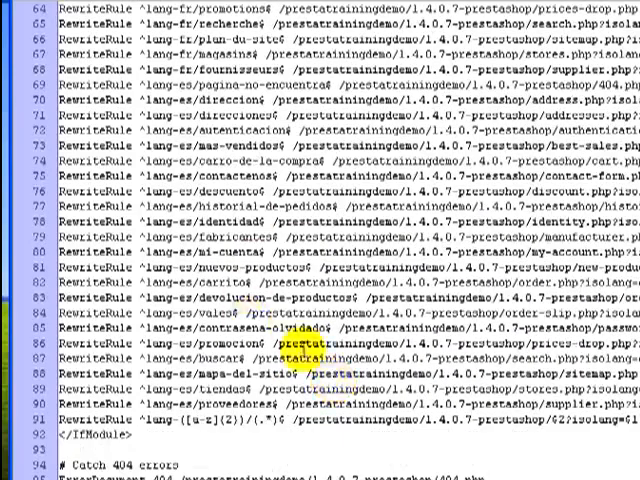
scroll(down, 3)
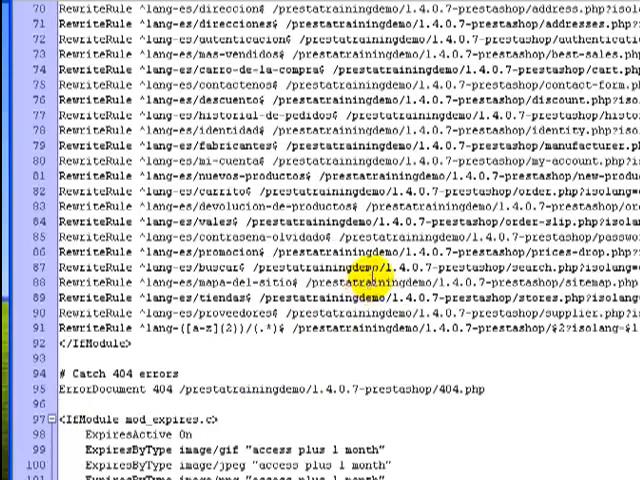
scroll(down, 3)
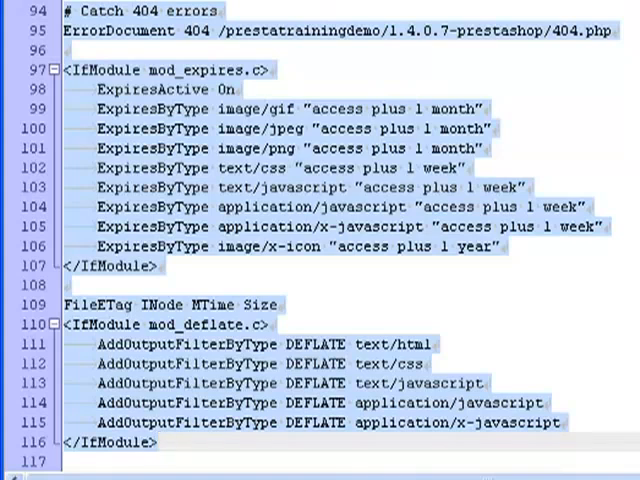
- Deselect the reviewed mod_expires, FileETag and mod_deflate lines, keeping the caching block in view
click(492, 148)
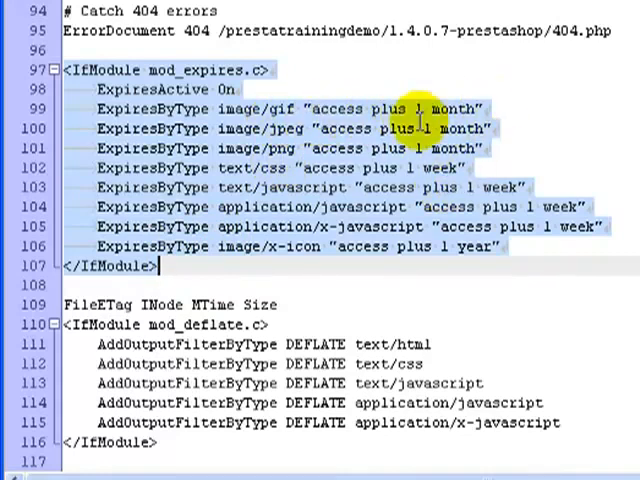
mouse_move(356, 176)
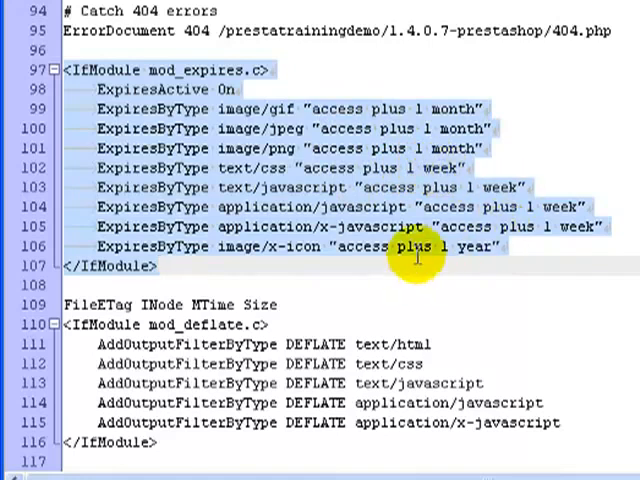
mouse_move(256, 264)
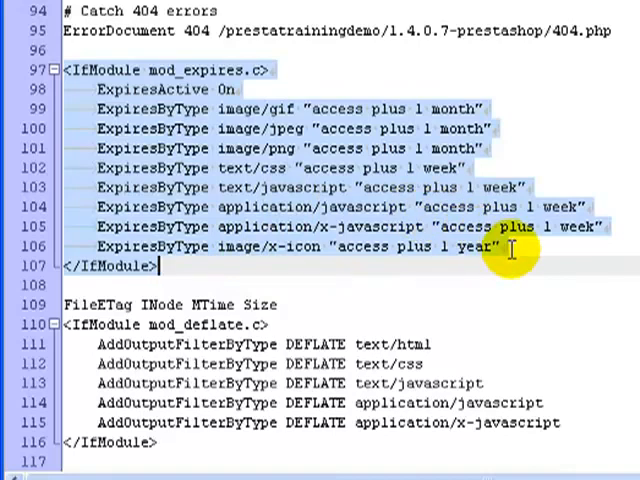
mouse_move(440, 256)
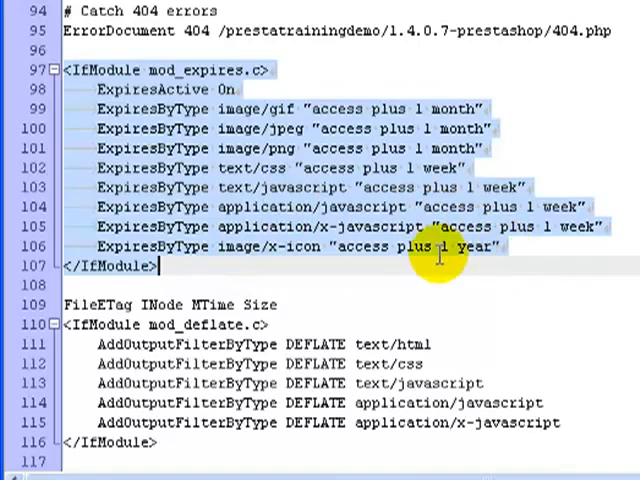
mouse_move(320, 108)
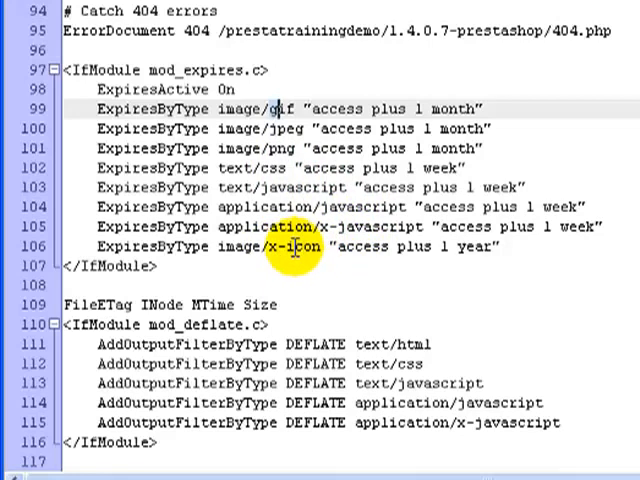
mouse_move(488, 248)
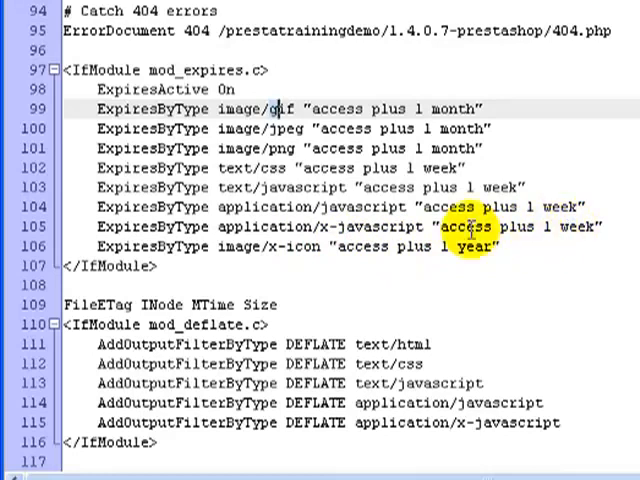
mouse_move(280, 226)
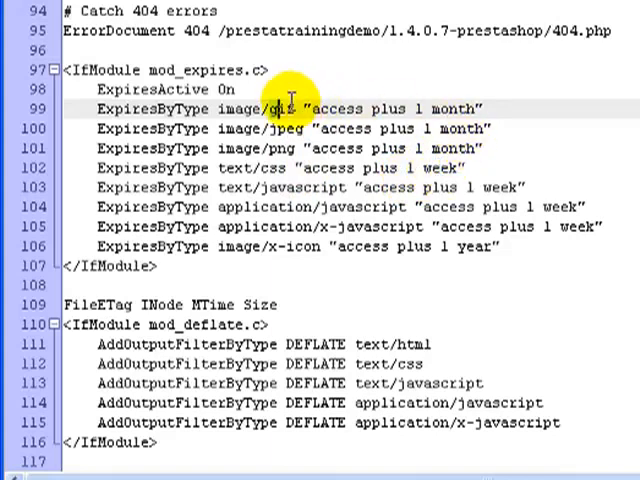
mouse_move(308, 264)
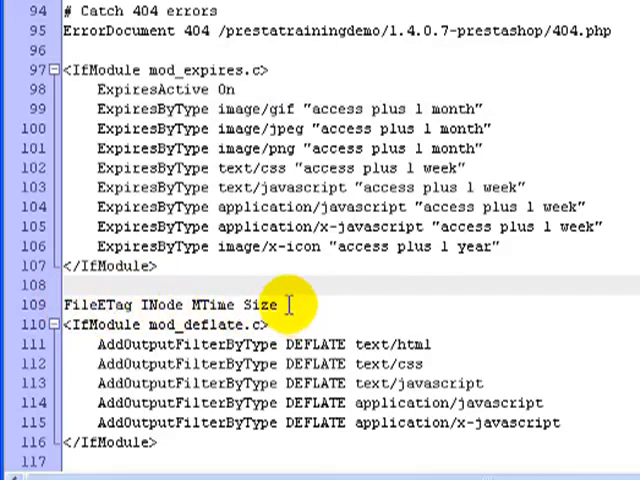
mouse_move(200, 304)
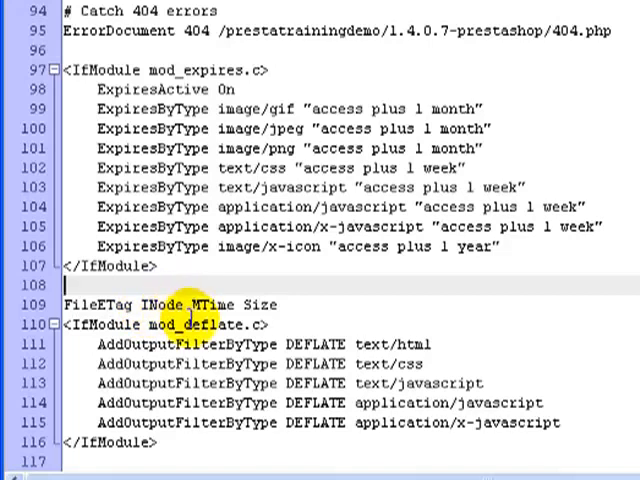
mouse_move(258, 300)
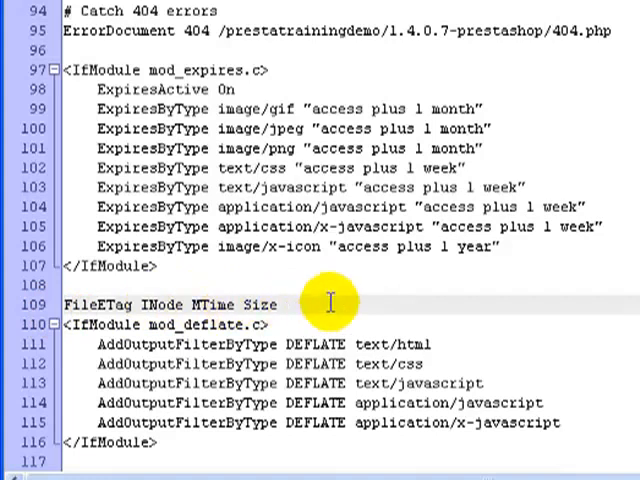
mouse_move(582, 142)
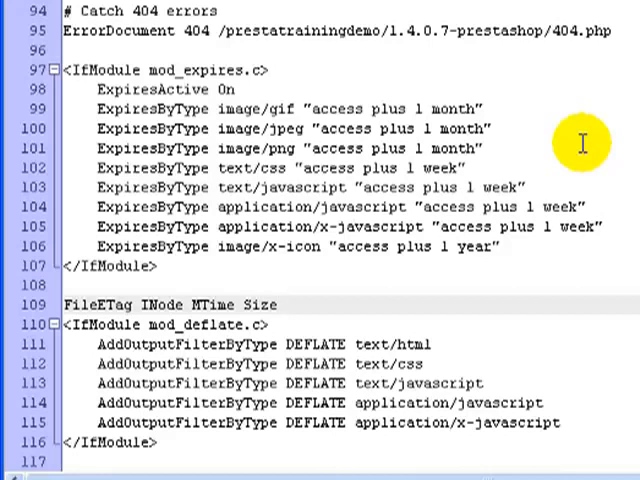
click(280, 304)
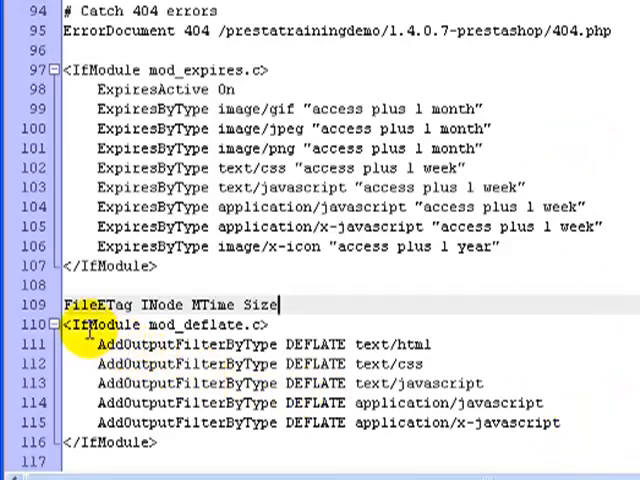
mouse_move(356, 344)
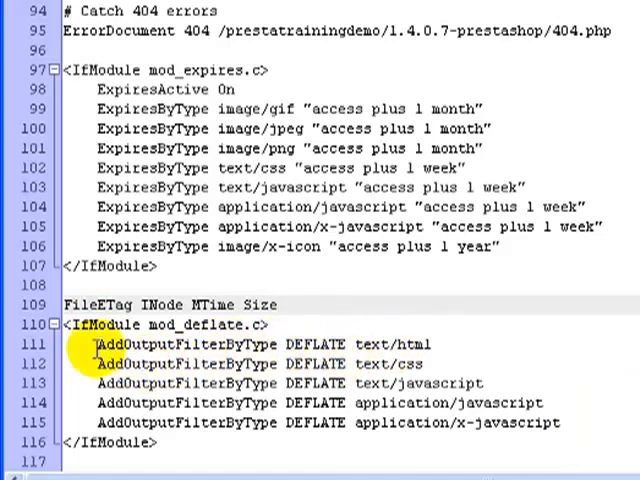
click(50, 324)
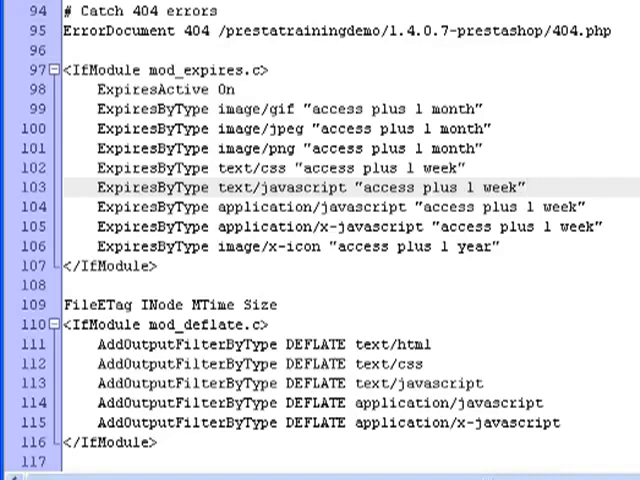
- Drag the edited .htaccess into the remote 1.3.6.0-prestashop folder so it uploads
click(524, 186)
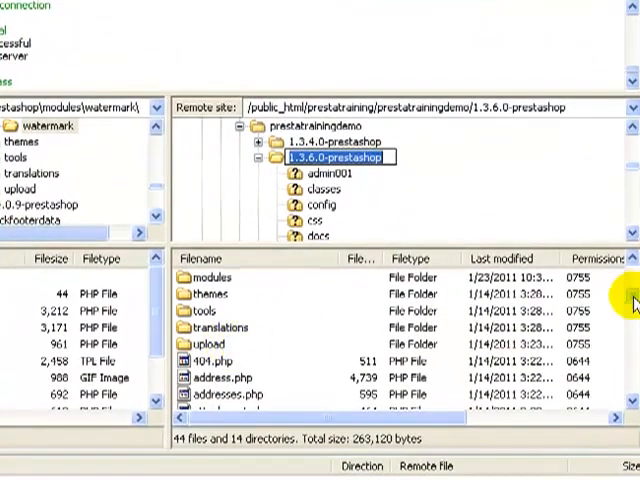
scroll(up, 3)
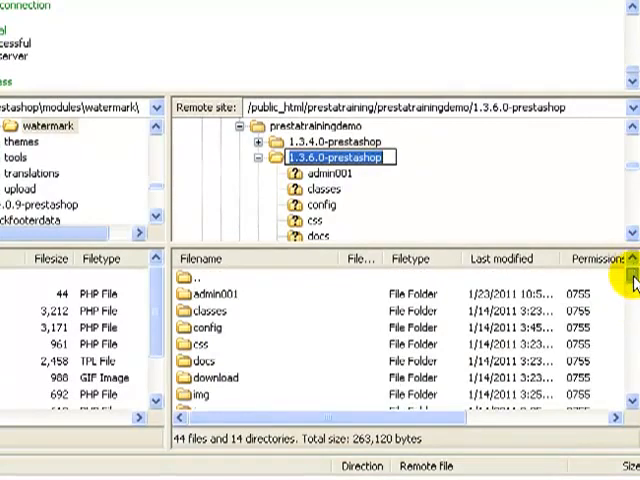
scroll(down, 3)
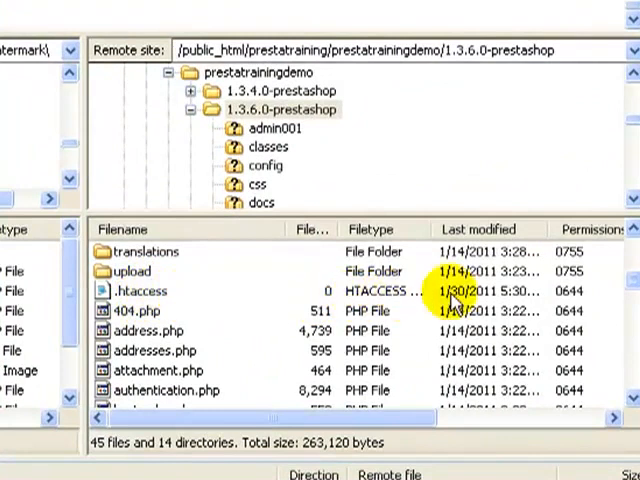
mouse_move(580, 296)
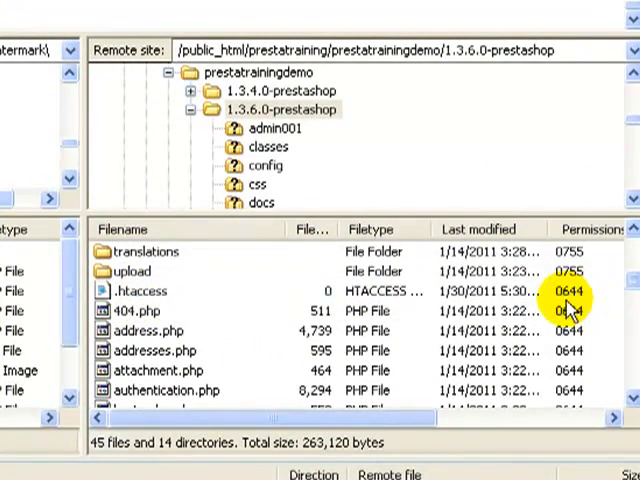
mouse_move(576, 300)
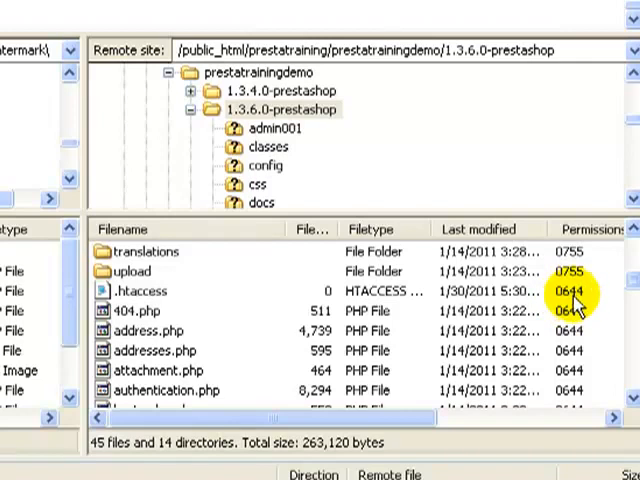
mouse_move(590, 300)
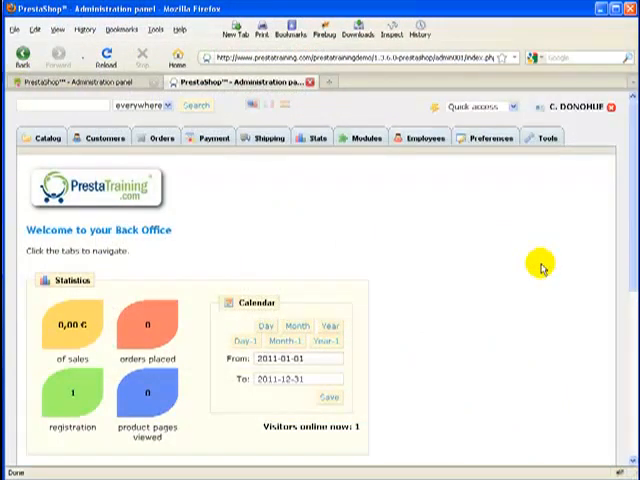
mouse_move(500, 166)
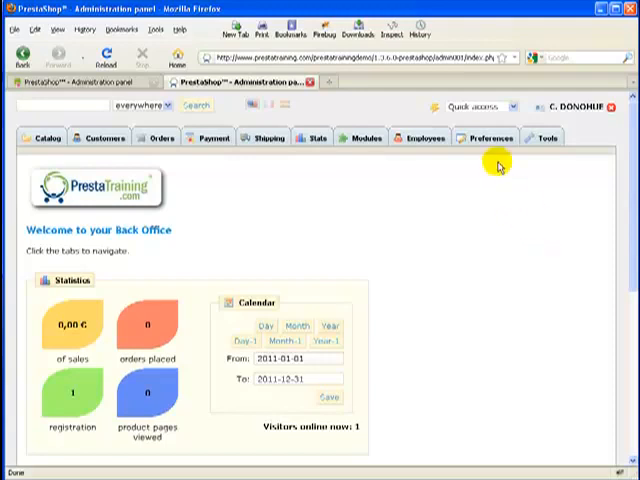
- Save the General Preferences settings, getting the 'Settings update successful' confirmation
click(488, 138)
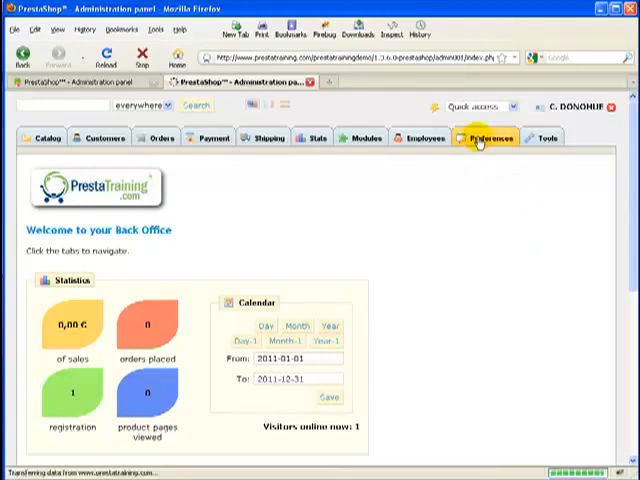
click(488, 138)
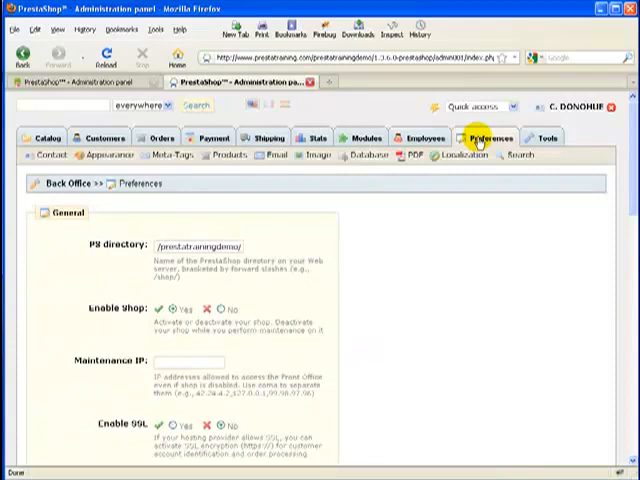
scroll(down, 3)
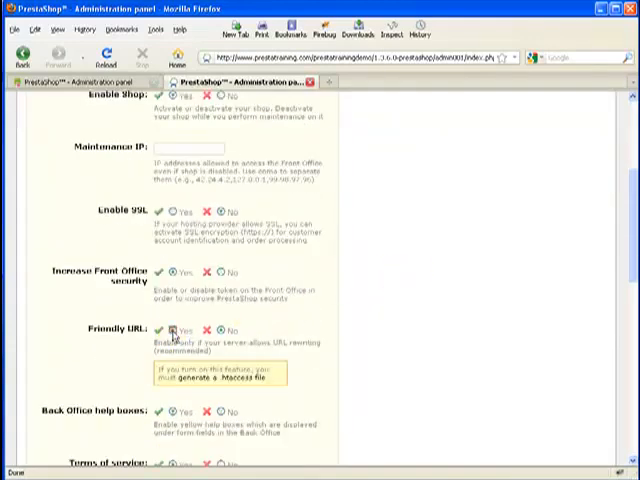
scroll(down, 3)
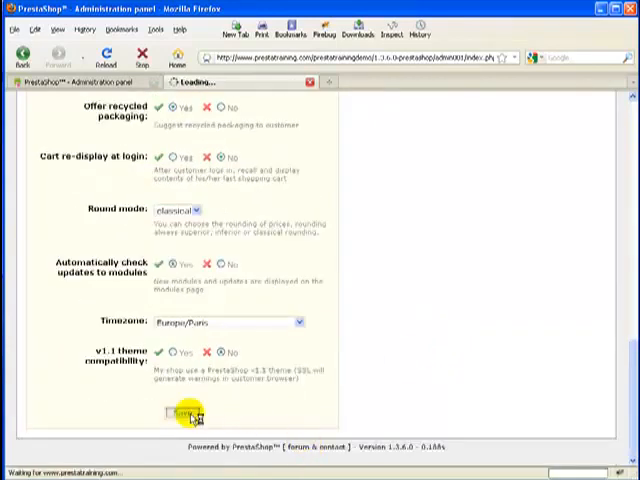
click(182, 412)
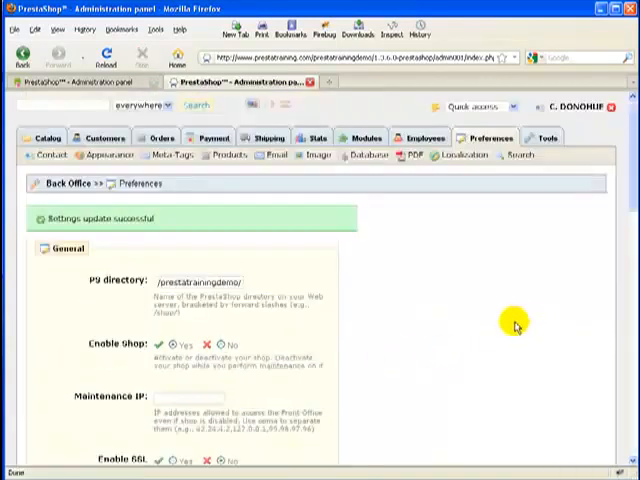
- Run 'Generate .htaccess file' on the Tools > Generators page, getting 'Update successful'
scroll(down, 3)
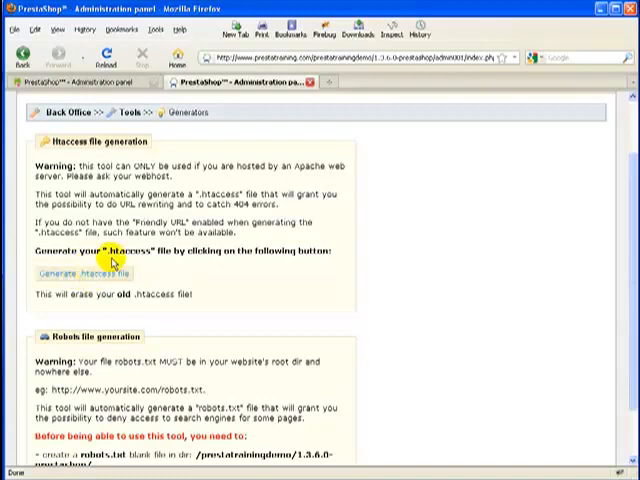
mouse_move(168, 266)
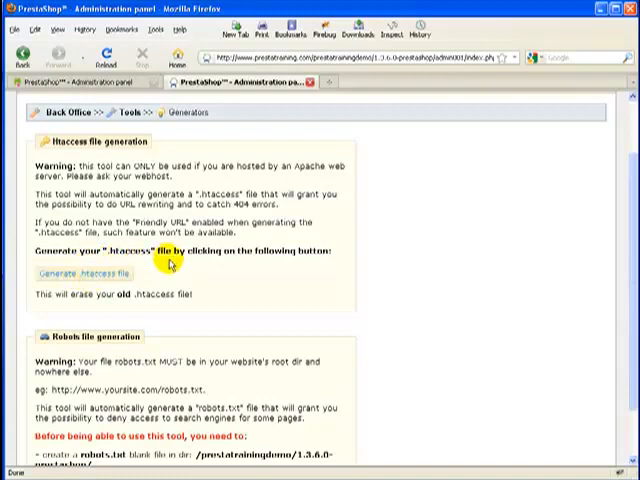
mouse_move(186, 260)
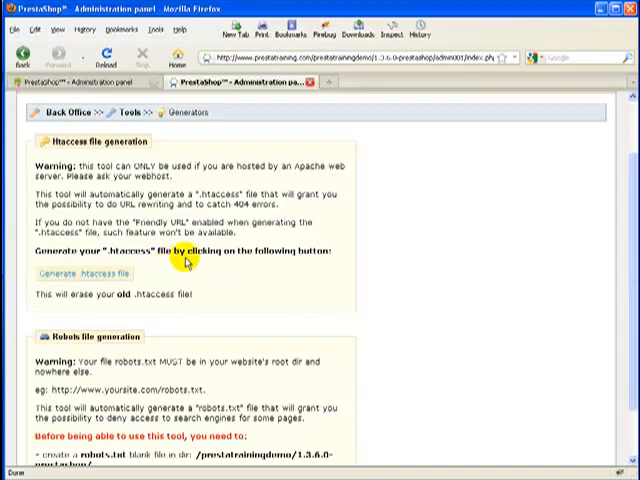
mouse_move(200, 262)
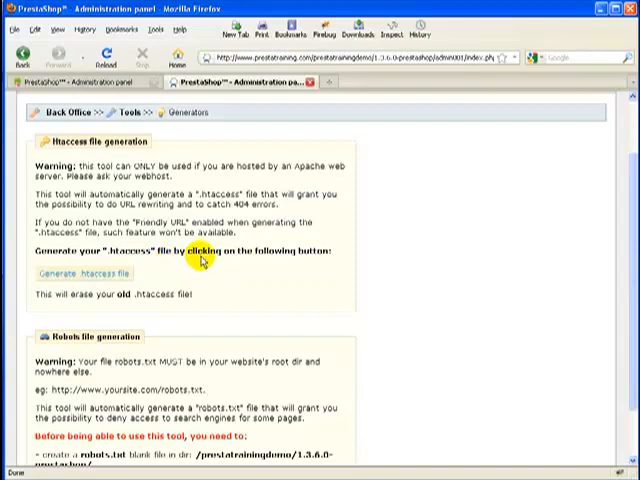
mouse_move(80, 272)
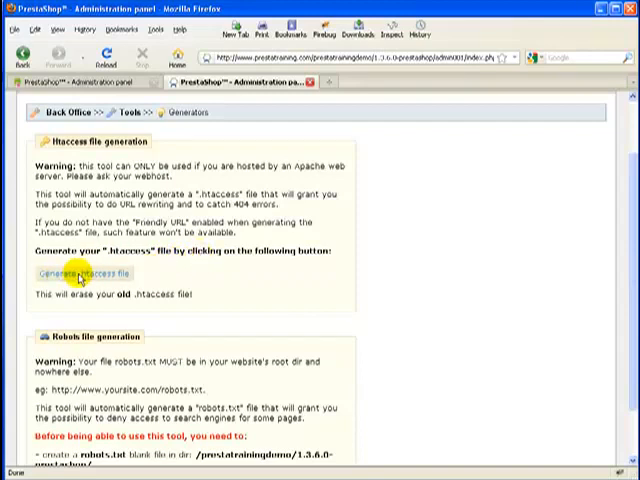
mouse_move(136, 256)
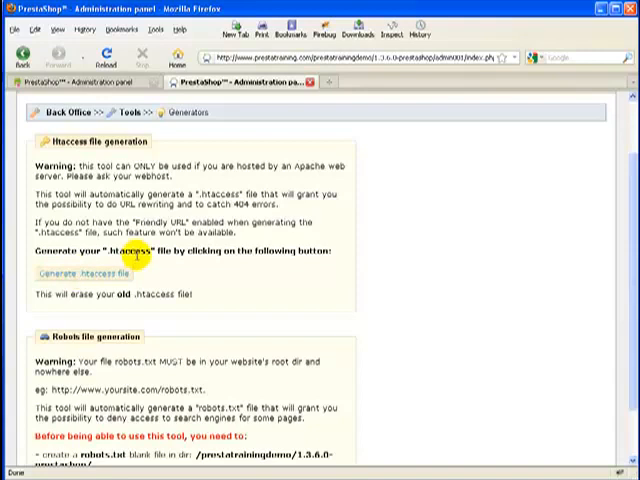
mouse_move(188, 250)
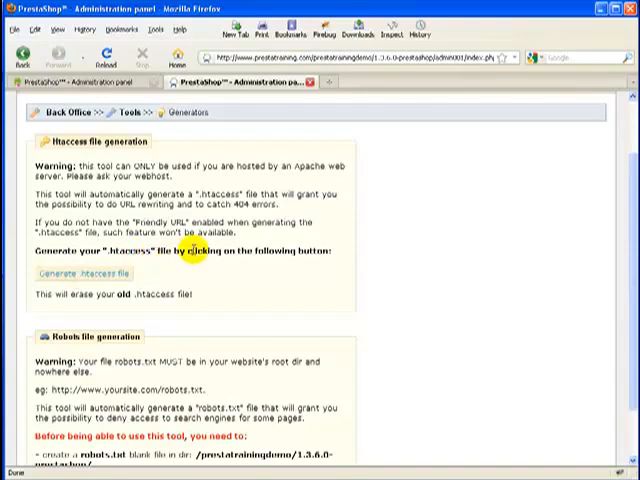
mouse_move(180, 266)
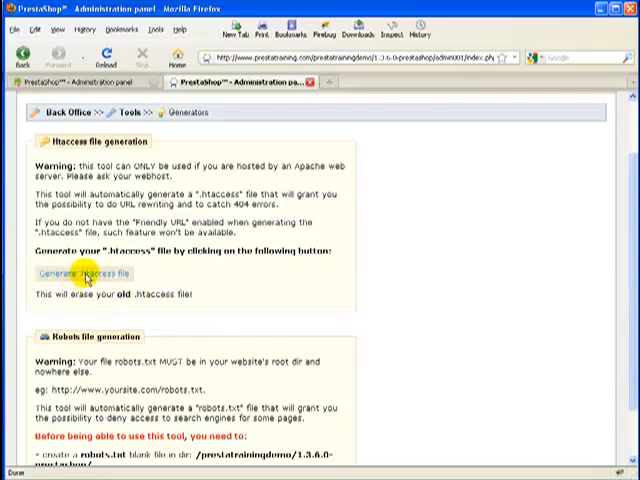
click(86, 272)
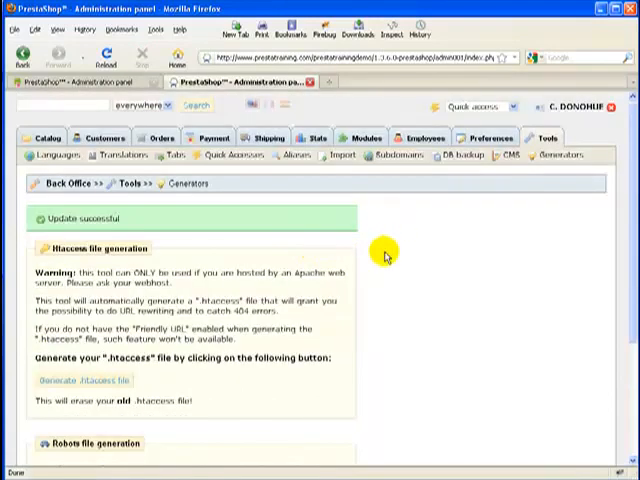
mouse_move(396, 284)
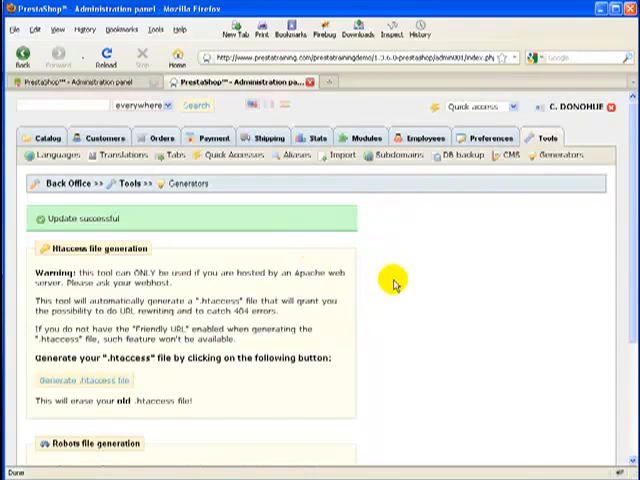
mouse_move(392, 284)
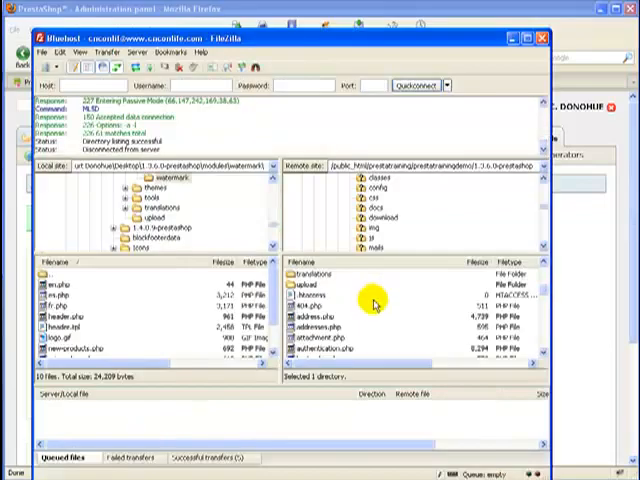
- Browse into the remote PrestaShop folder and bring up the freshly generated .htaccess for View/Edit
click(342, 184)
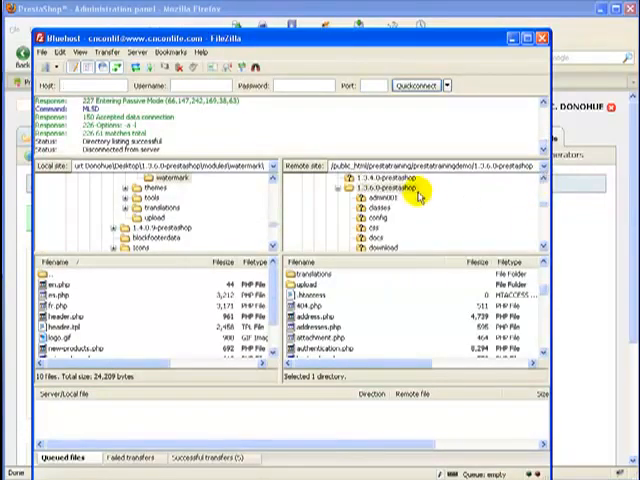
click(384, 188)
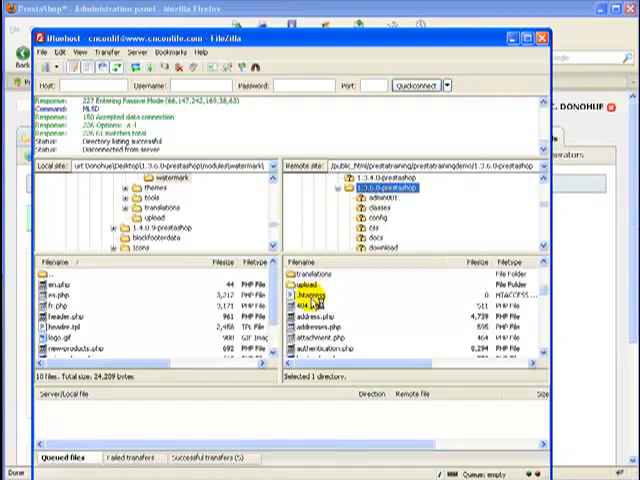
right_click(304, 296)
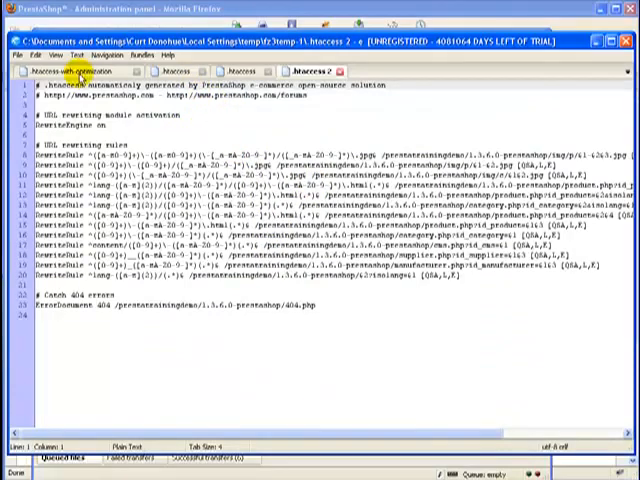
click(108, 70)
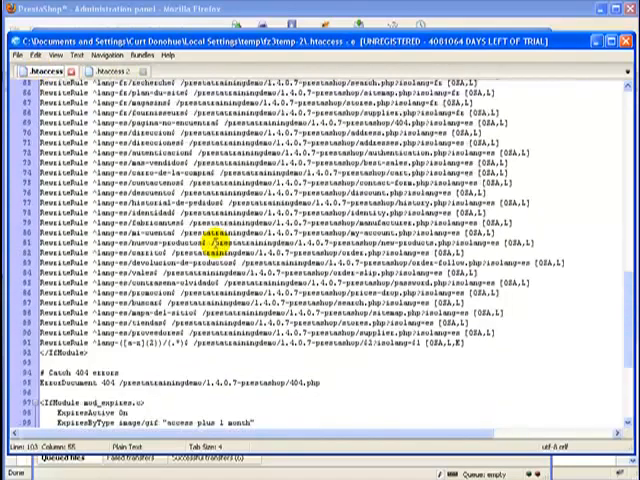
scroll(up, 3)
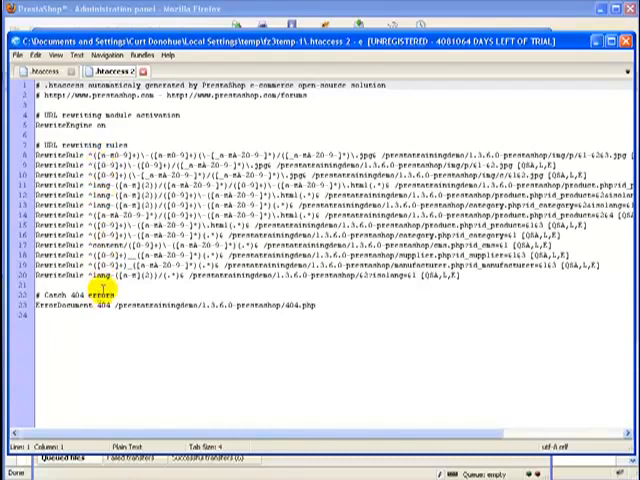
click(30, 72)
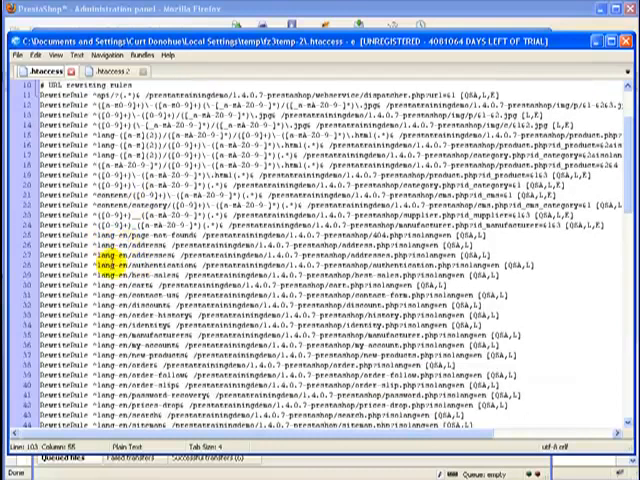
scroll(down, 3)
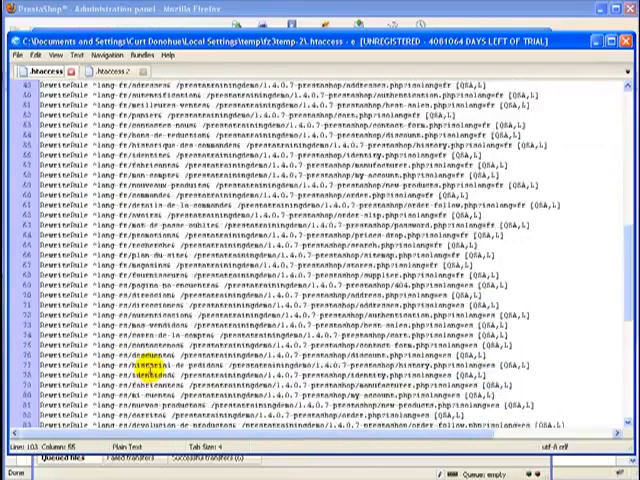
scroll(down, 3)
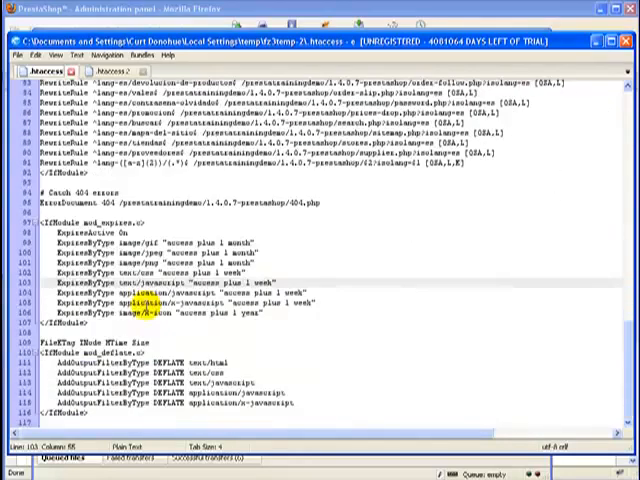
scroll(up, 3)
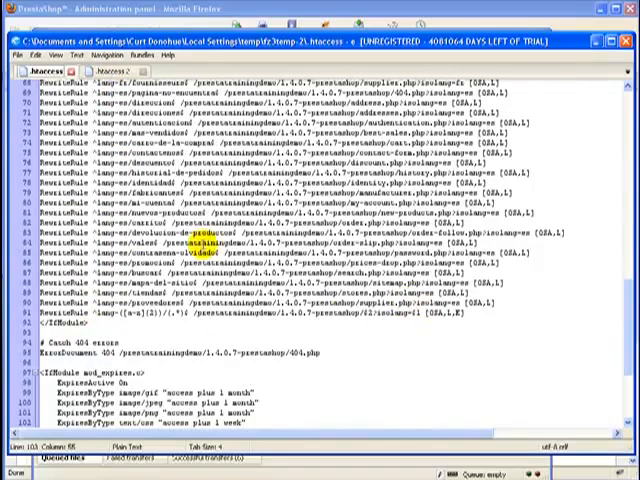
scroll(up, 3)
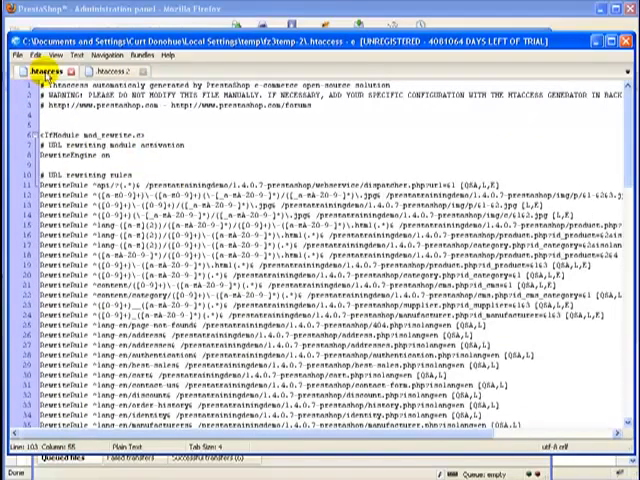
- Scroll the 1.3.6 .htaccess to its end where the 404 handler, expires and deflate rules are pasted
scroll(down, 3)
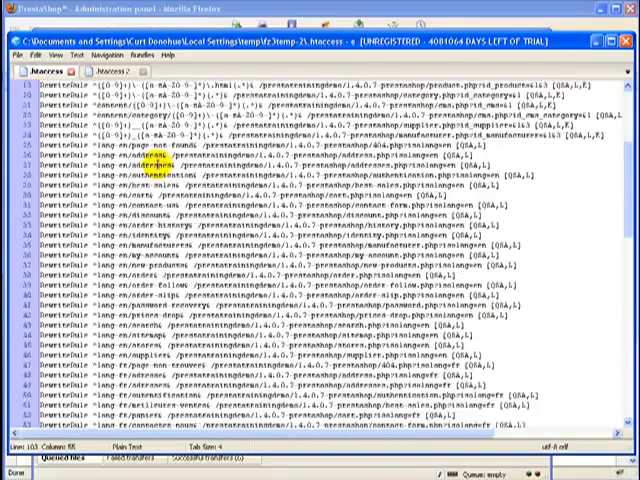
scroll(down, 3)
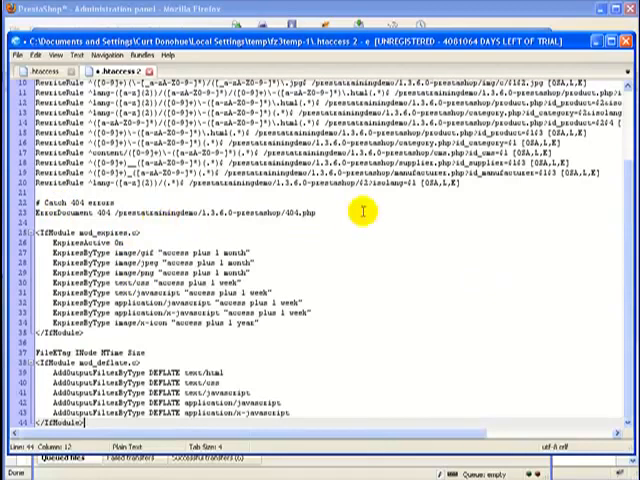
mouse_move(170, 208)
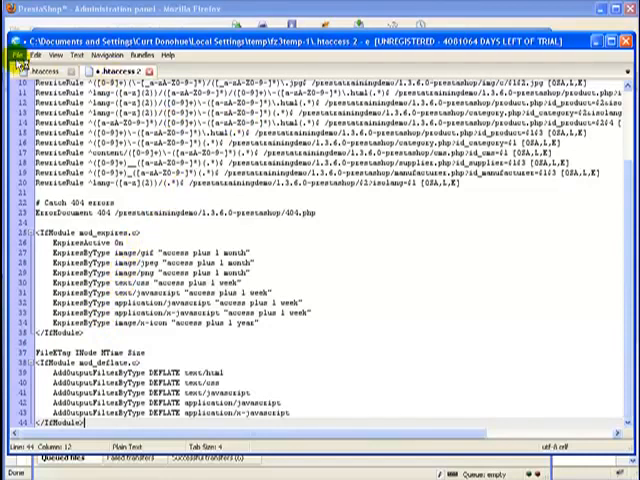
- Save the edited .htaccess to the Desktop, replacing the existing copy
click(16, 52)
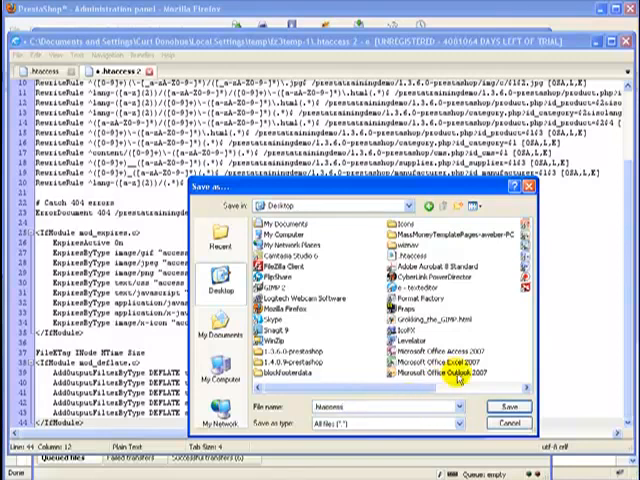
click(508, 404)
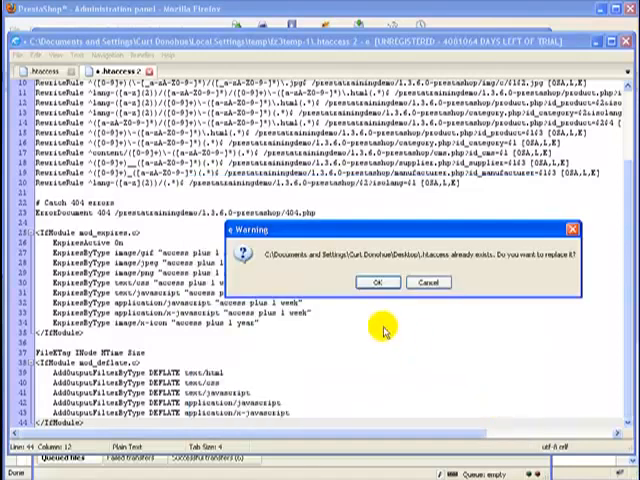
click(372, 280)
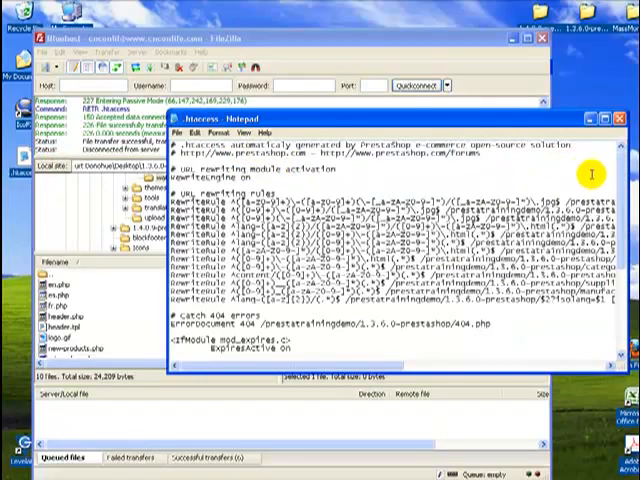
- Scroll through .htaccess in Notepad to check the mod_expires, FileETag and mod_deflate sections, then return to FileZilla
scroll(down, 3)
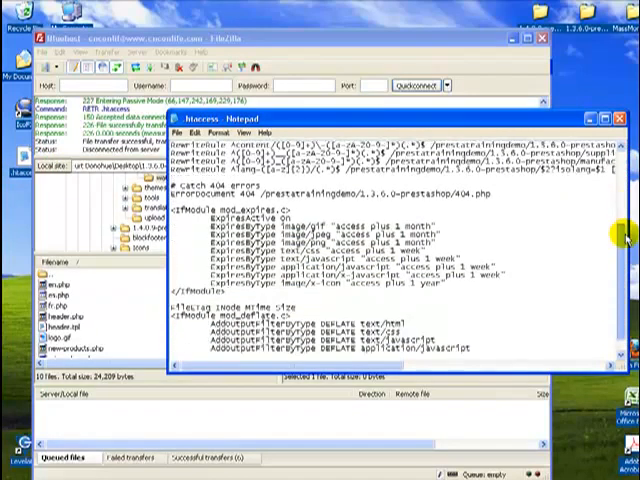
scroll(down, 3)
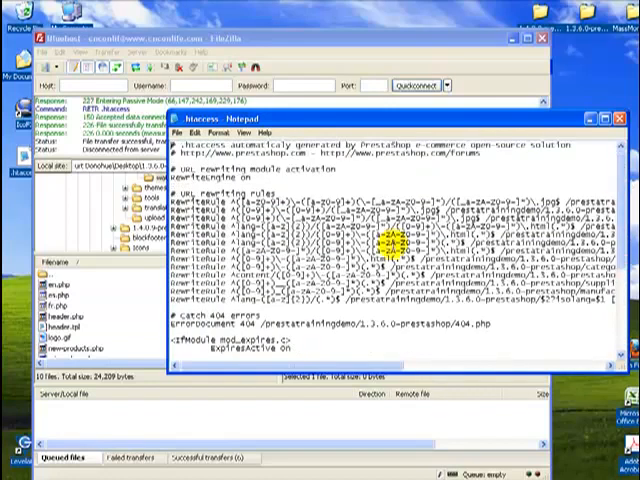
scroll(down, 3)
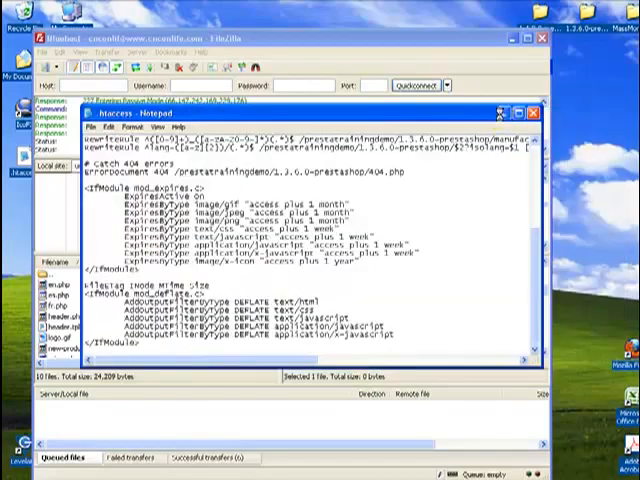
click(532, 112)
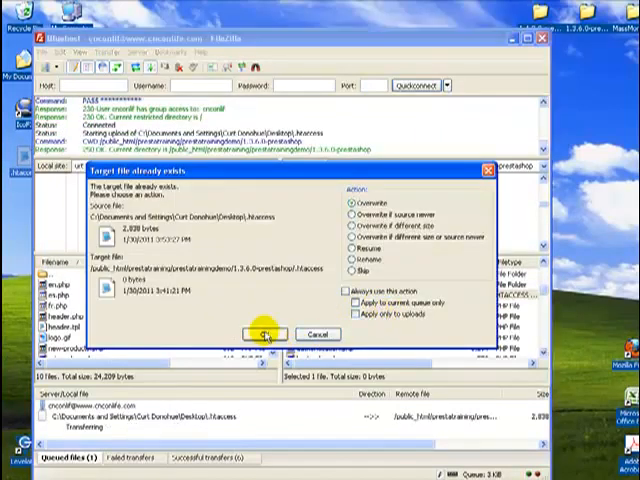
- Overwrite the server's .htaccess with the upload and reopen the remote copy via View/Edit
click(264, 332)
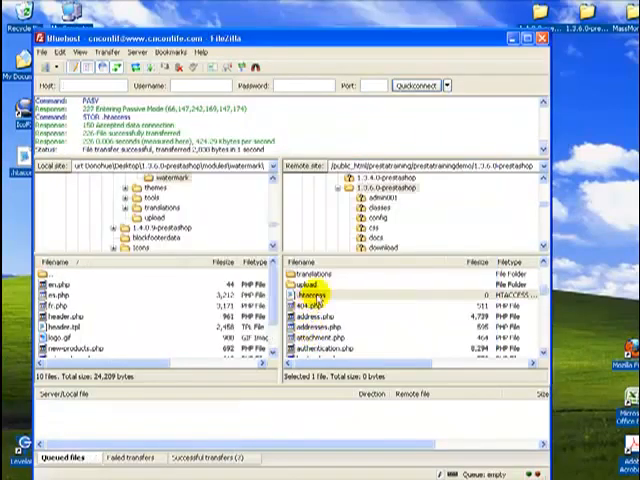
right_click(320, 298)
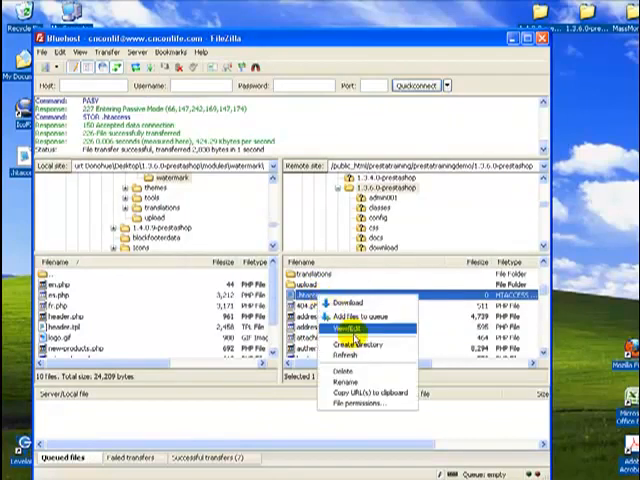
click(340, 328)
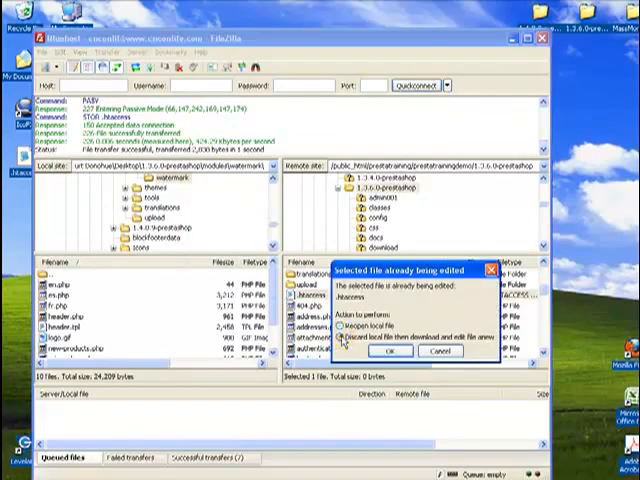
click(392, 352)
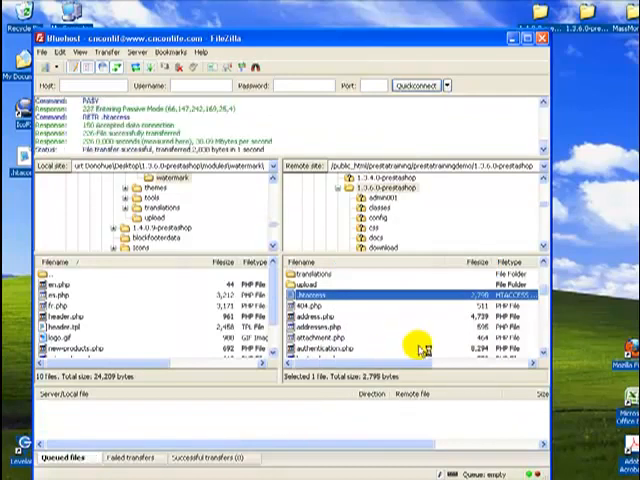
double_click(316, 296)
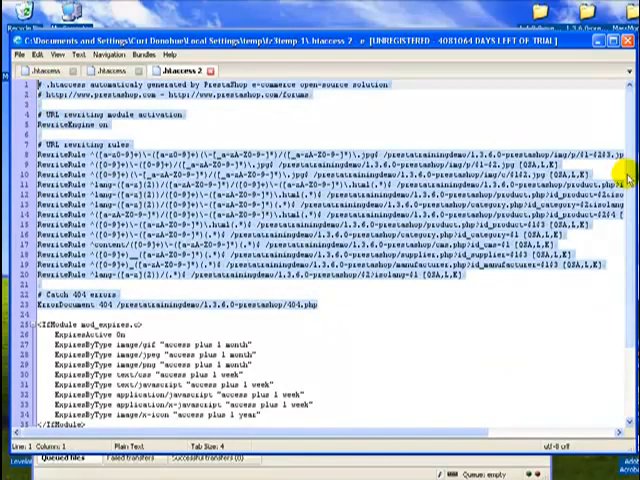
- Scroll the downloaded server .htaccess to verify the mod_expires and mod_deflate blocks
scroll(down, 3)
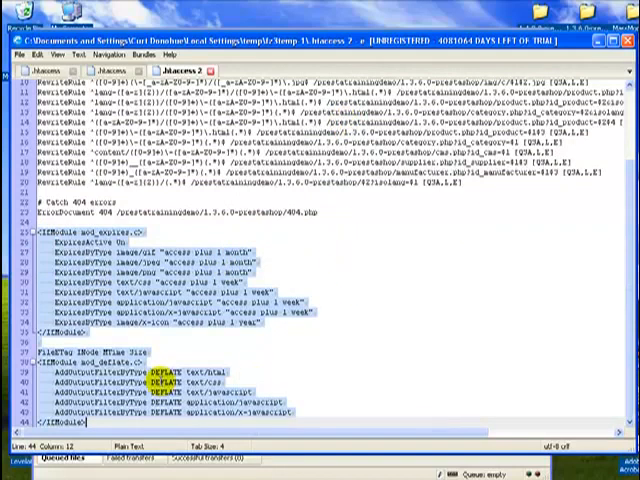
mouse_move(384, 324)
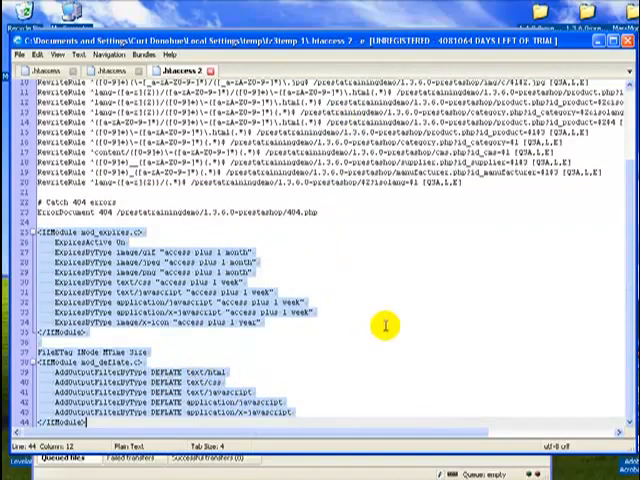
mouse_move(628, 232)
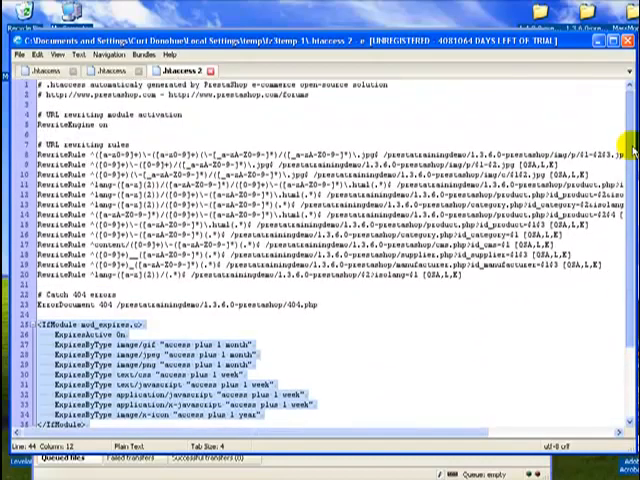
scroll(down, 3)
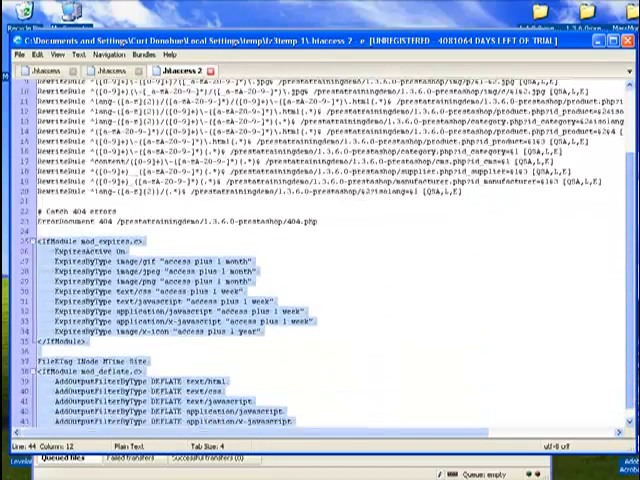
mouse_move(468, 238)
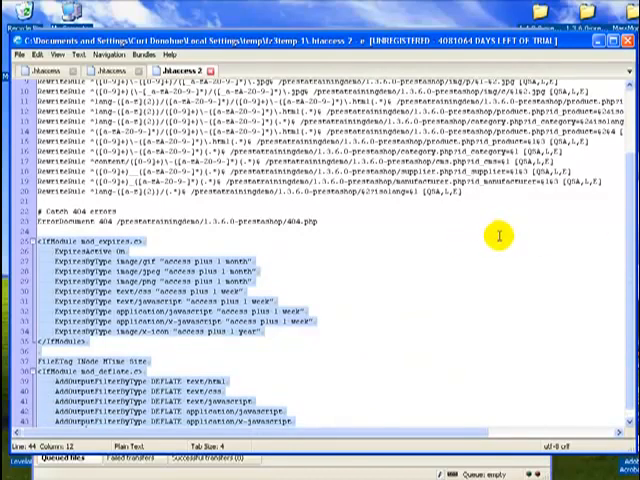
mouse_move(482, 268)
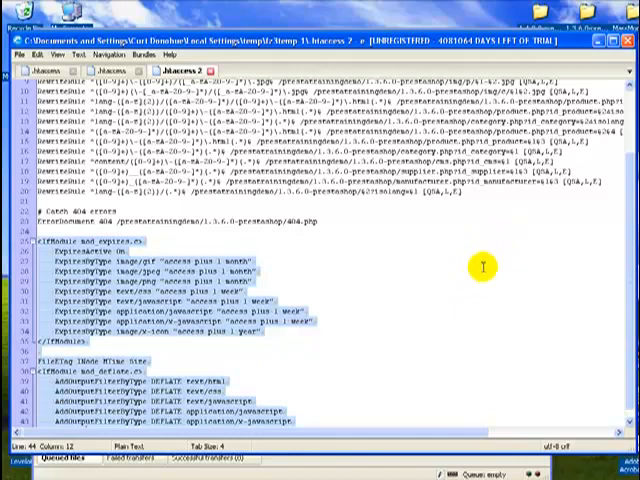
mouse_move(496, 276)
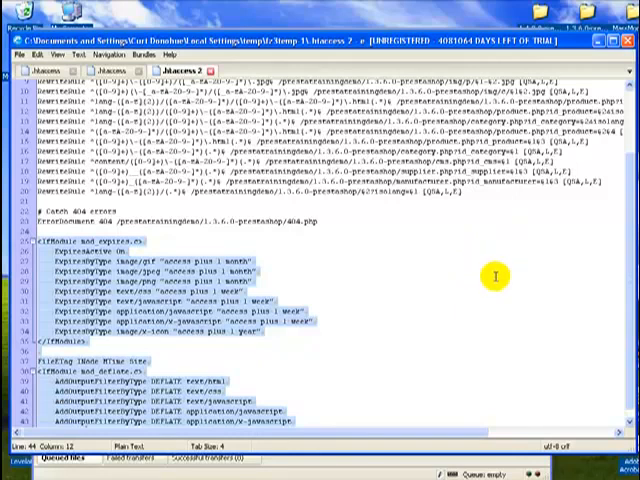
mouse_move(530, 244)
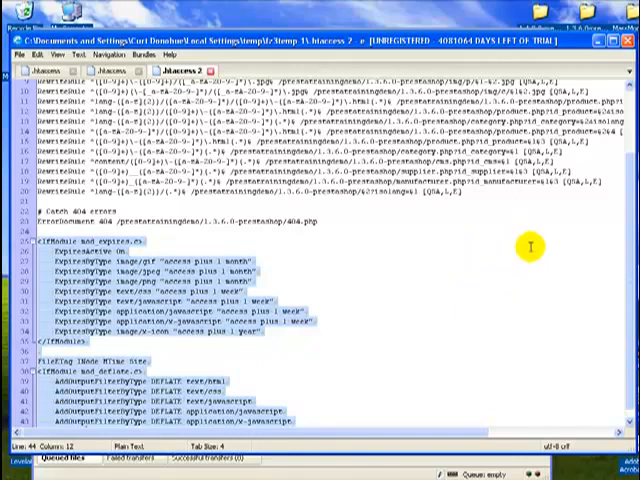